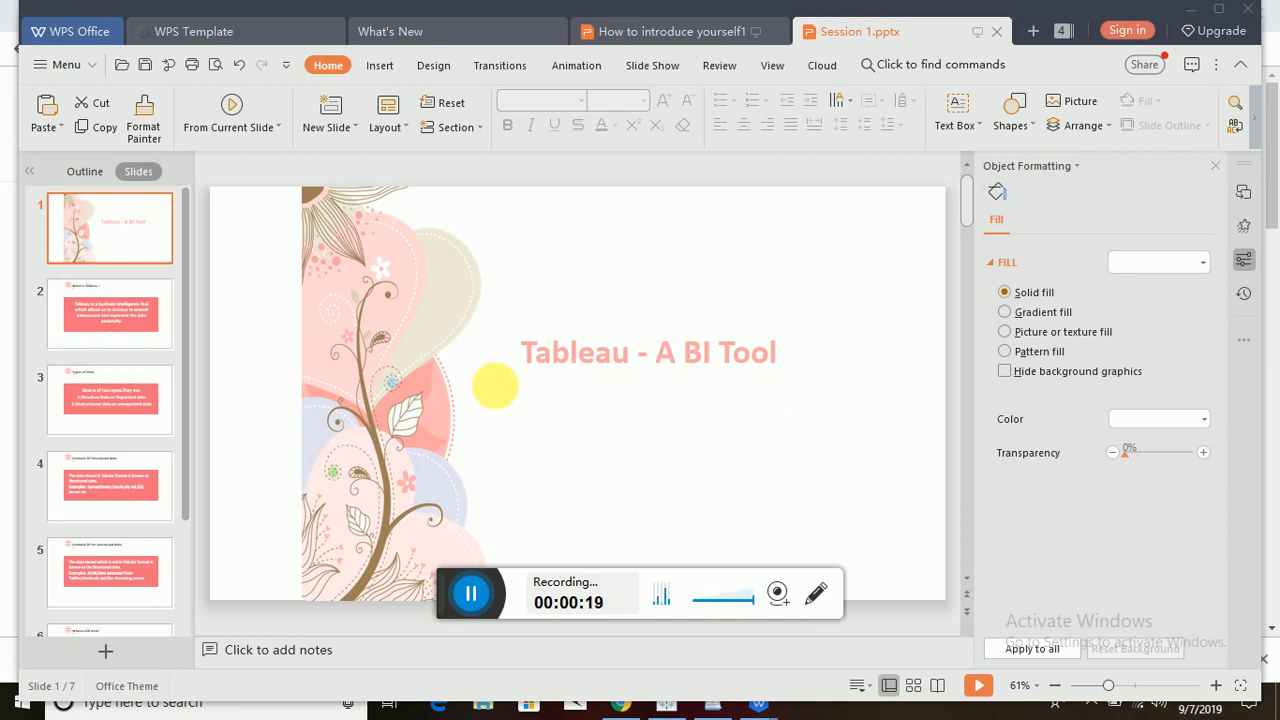
Advance to the 'What is Tableau ?' definition slide.
{"action": "left_click", "coordinate": [110, 312]}
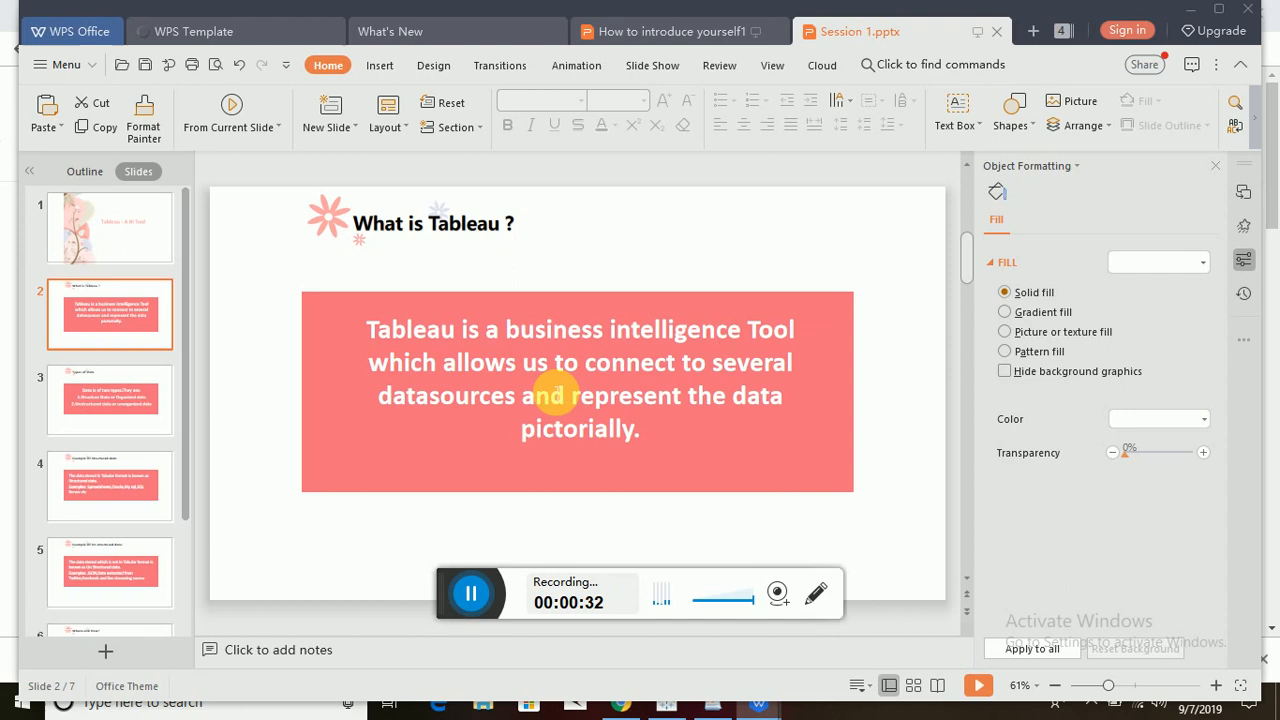
{"action": "mouse_move", "coordinate": [132, 404]}
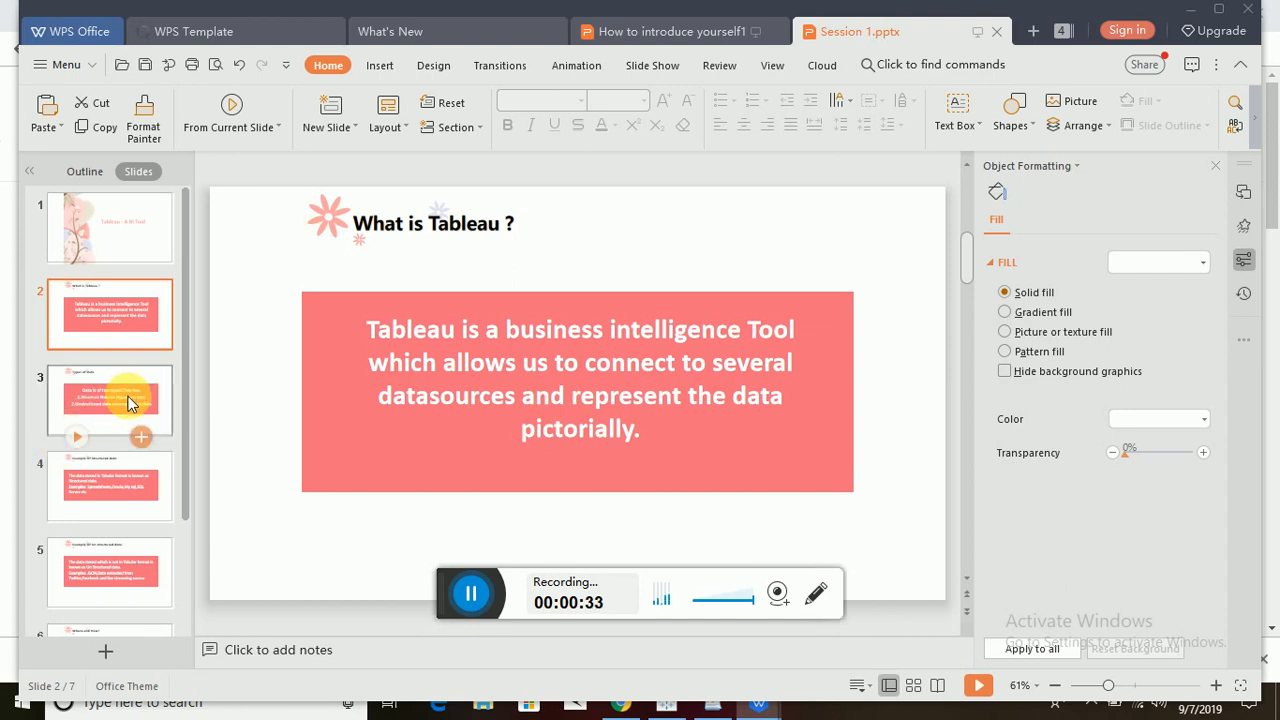
{"action": "mouse_move", "coordinate": [572, 466]}
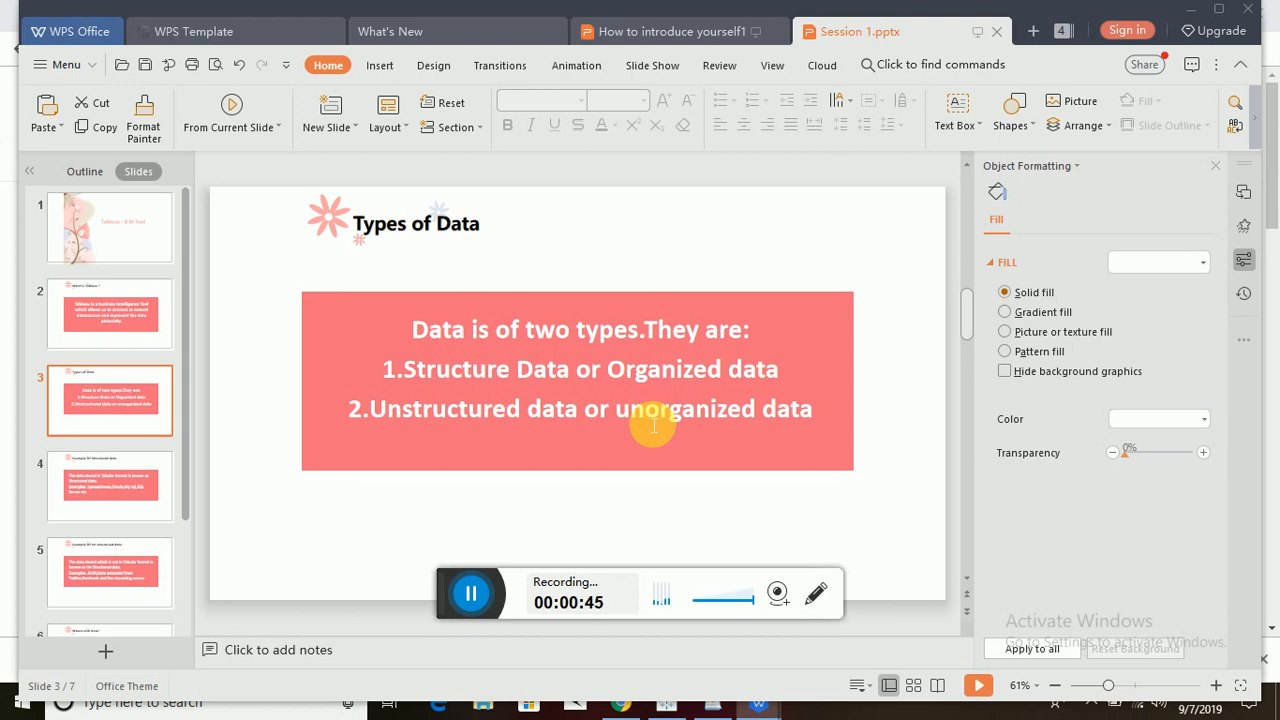
Advance to the 'Example Of Unstructured data' slide.
{"action": "left_click", "coordinate": [108, 488]}
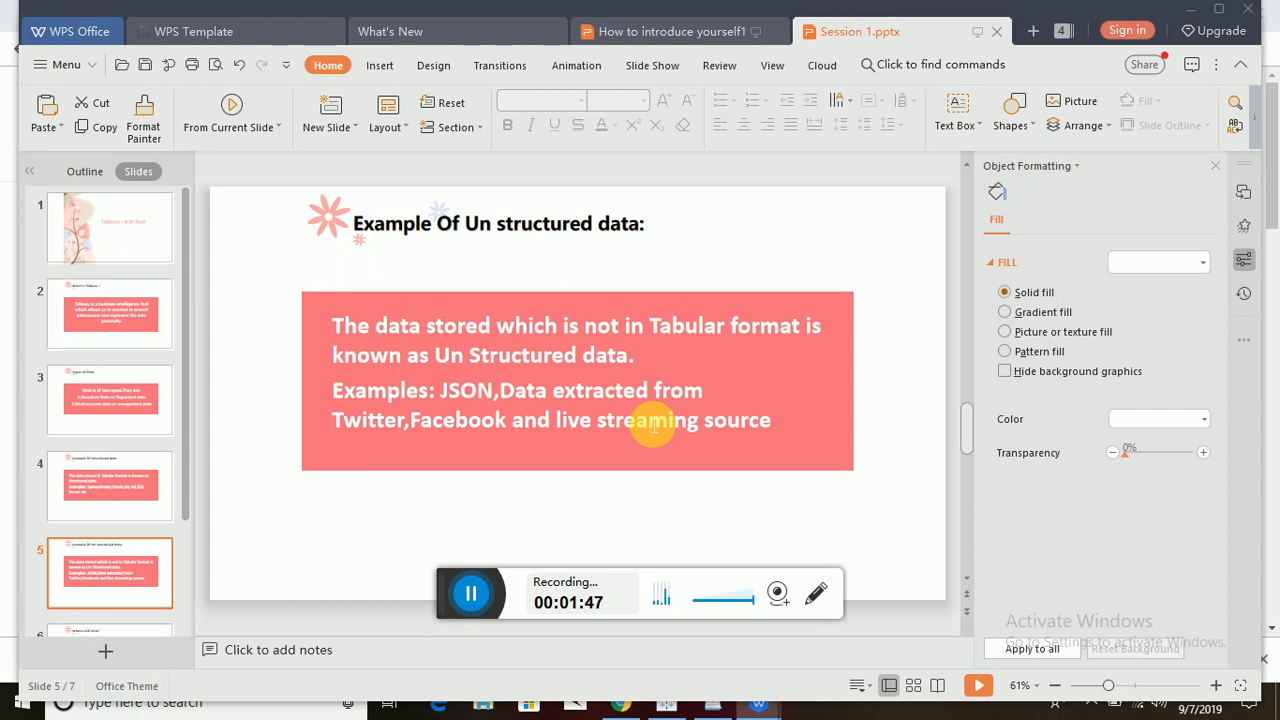
{"action": "mouse_move", "coordinate": [488, 444]}
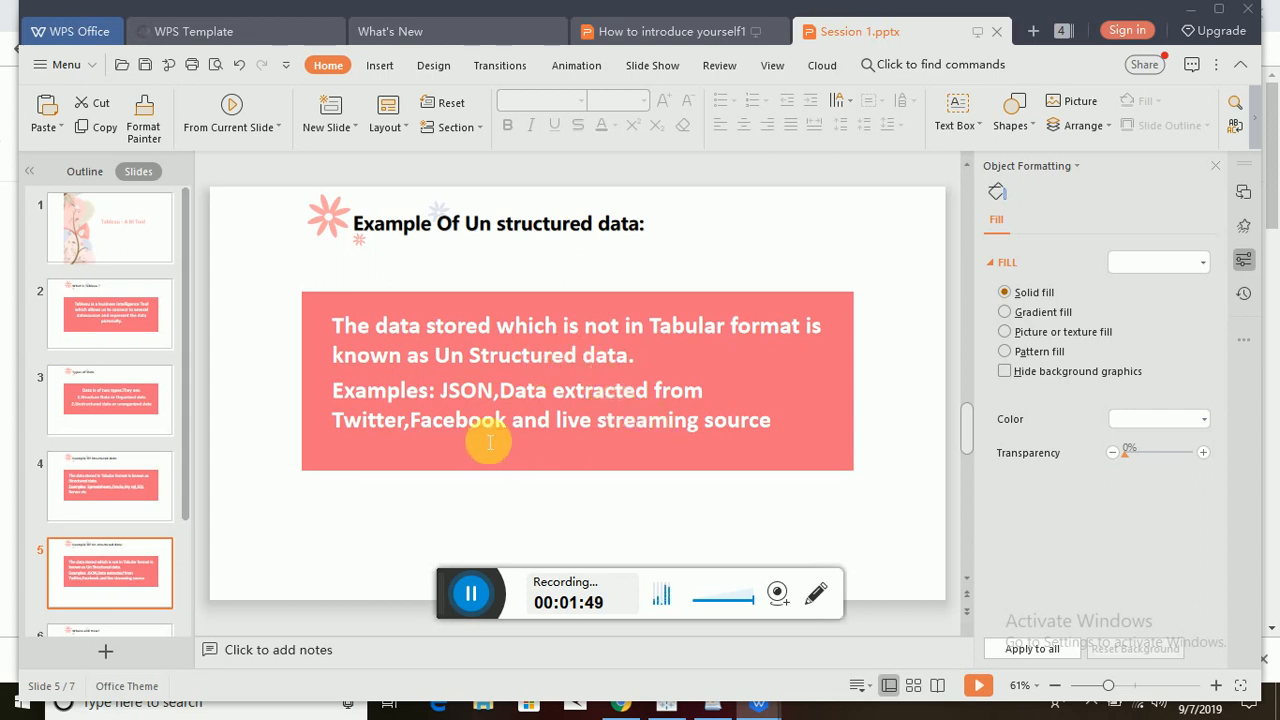
{"action": "mouse_move", "coordinate": [502, 412]}
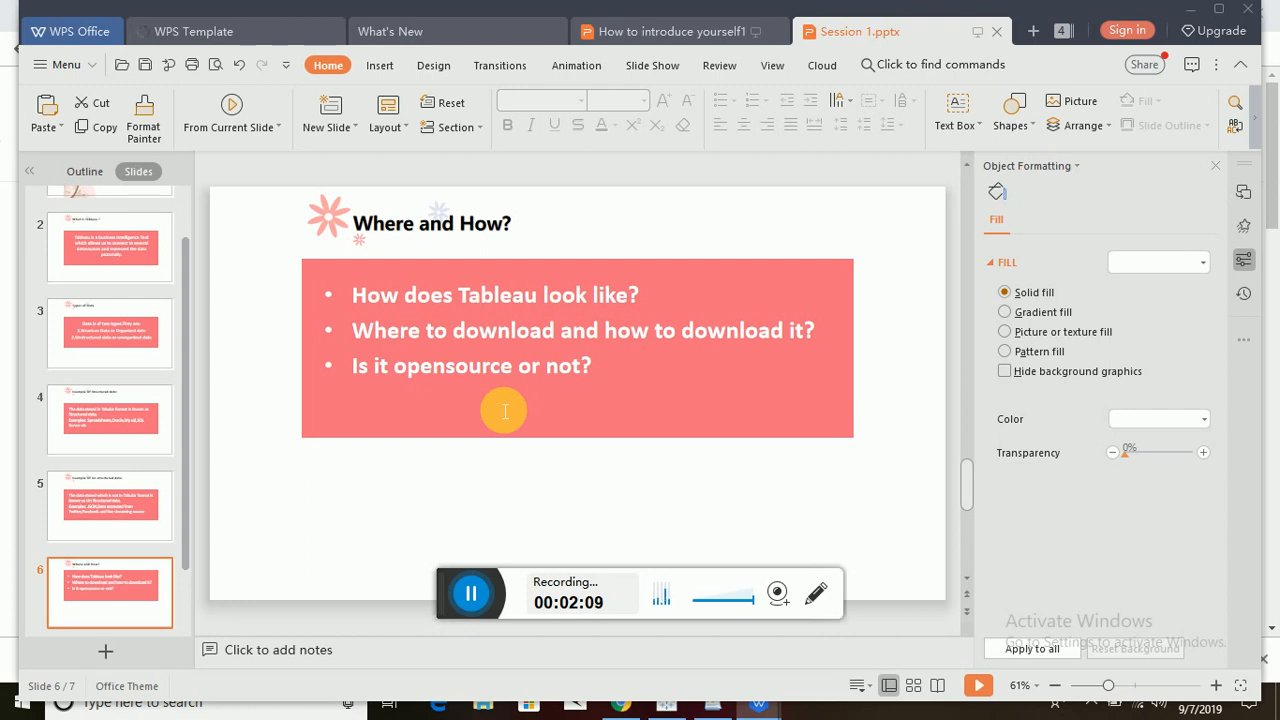
{"action": "mouse_move", "coordinate": [548, 396]}
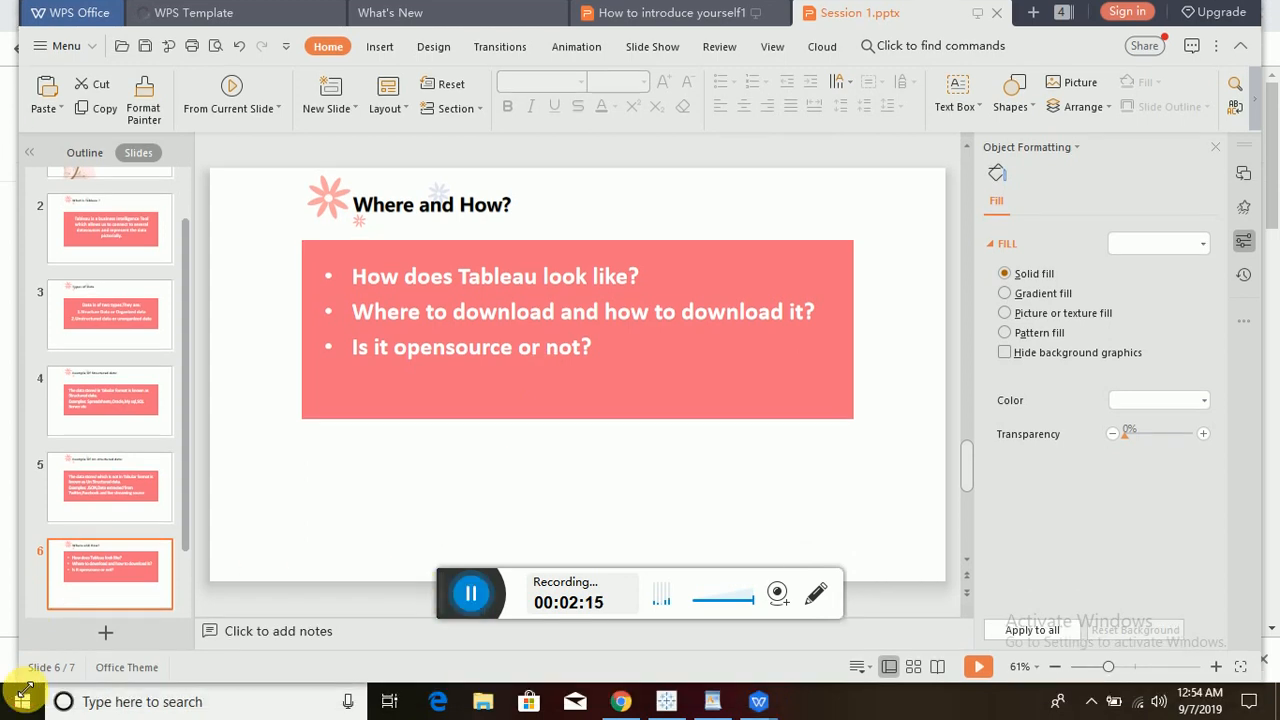
{"action": "left_click", "coordinate": [16, 700]}
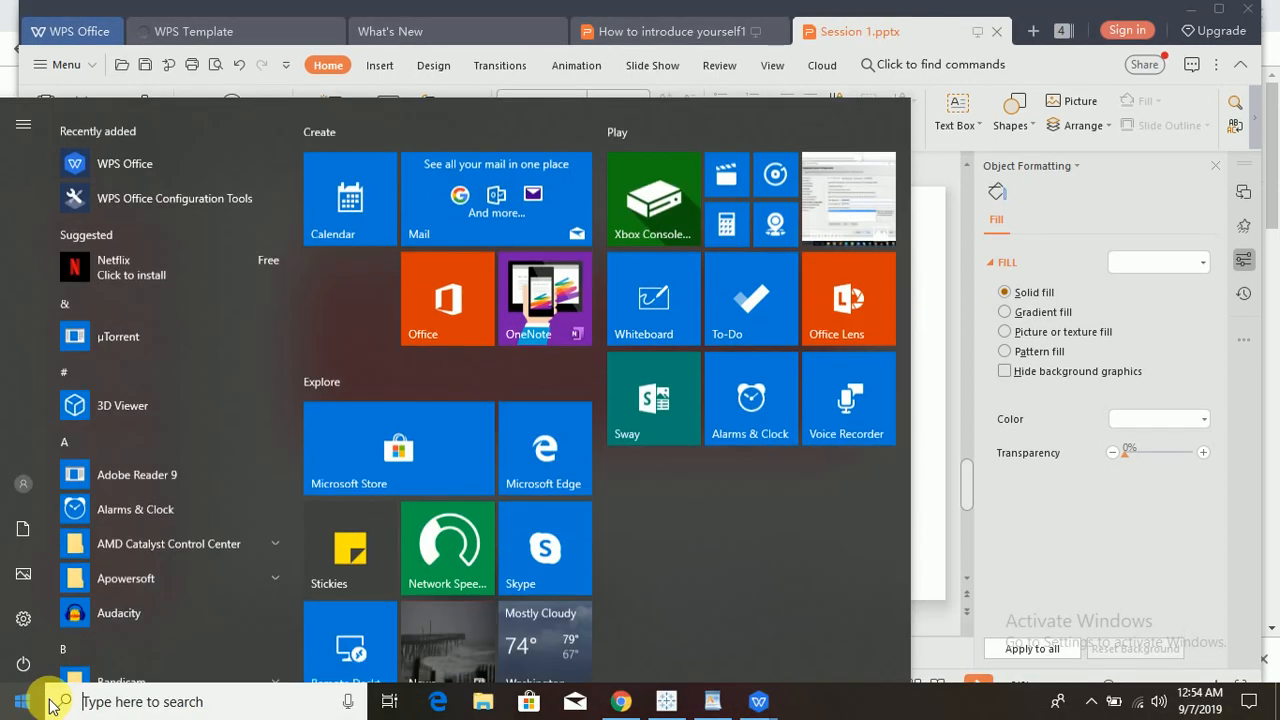
{"action": "type", "text": "tab"}
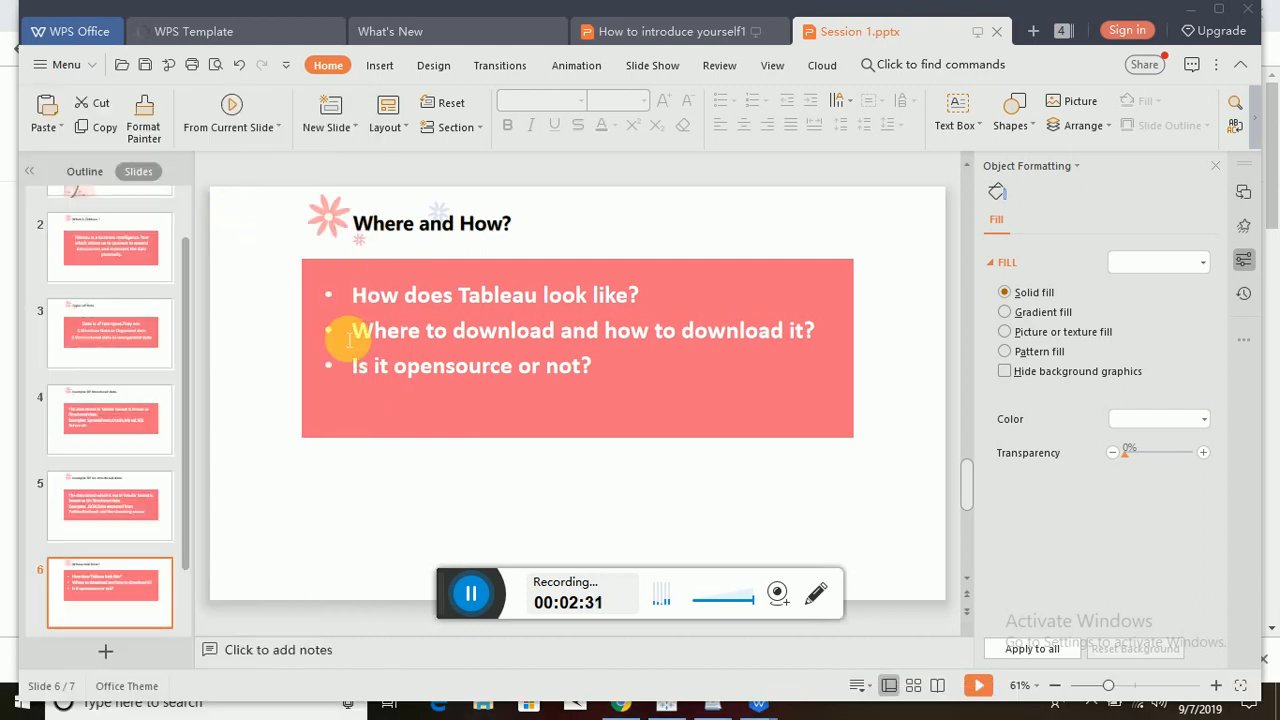
{"action": "mouse_move", "coordinate": [408, 406]}
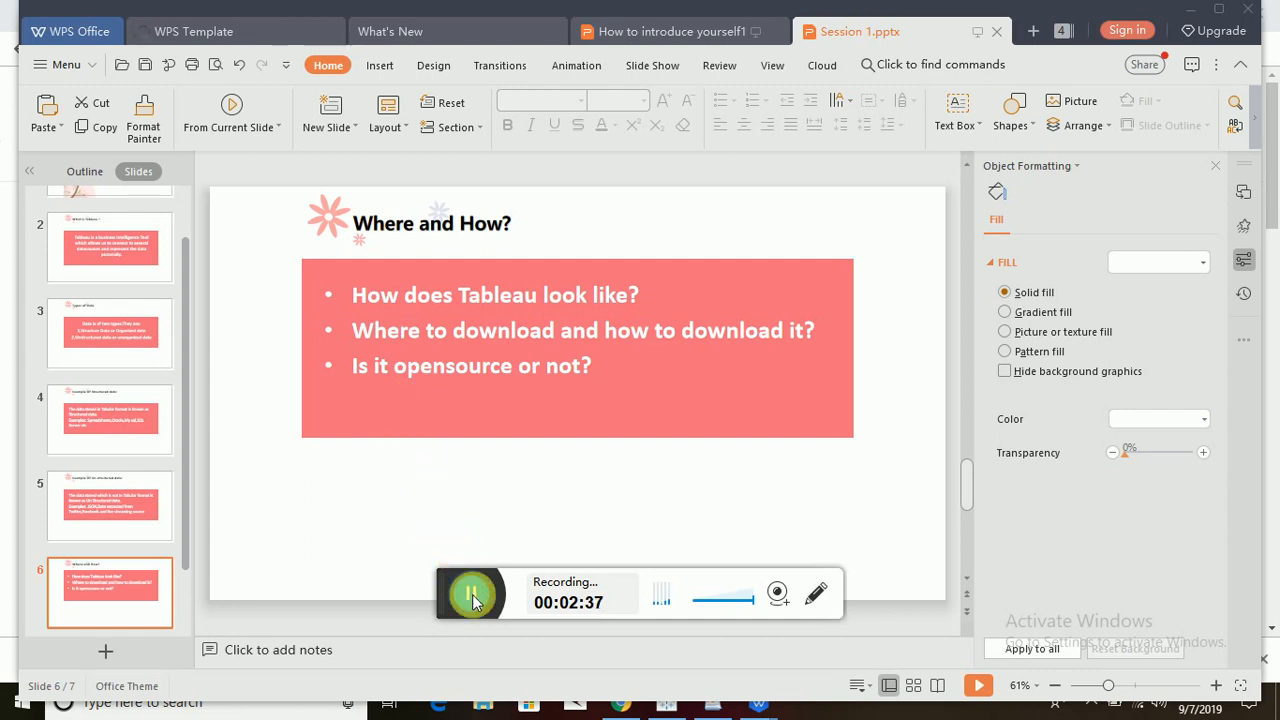
{"action": "left_click", "coordinate": [472, 594]}
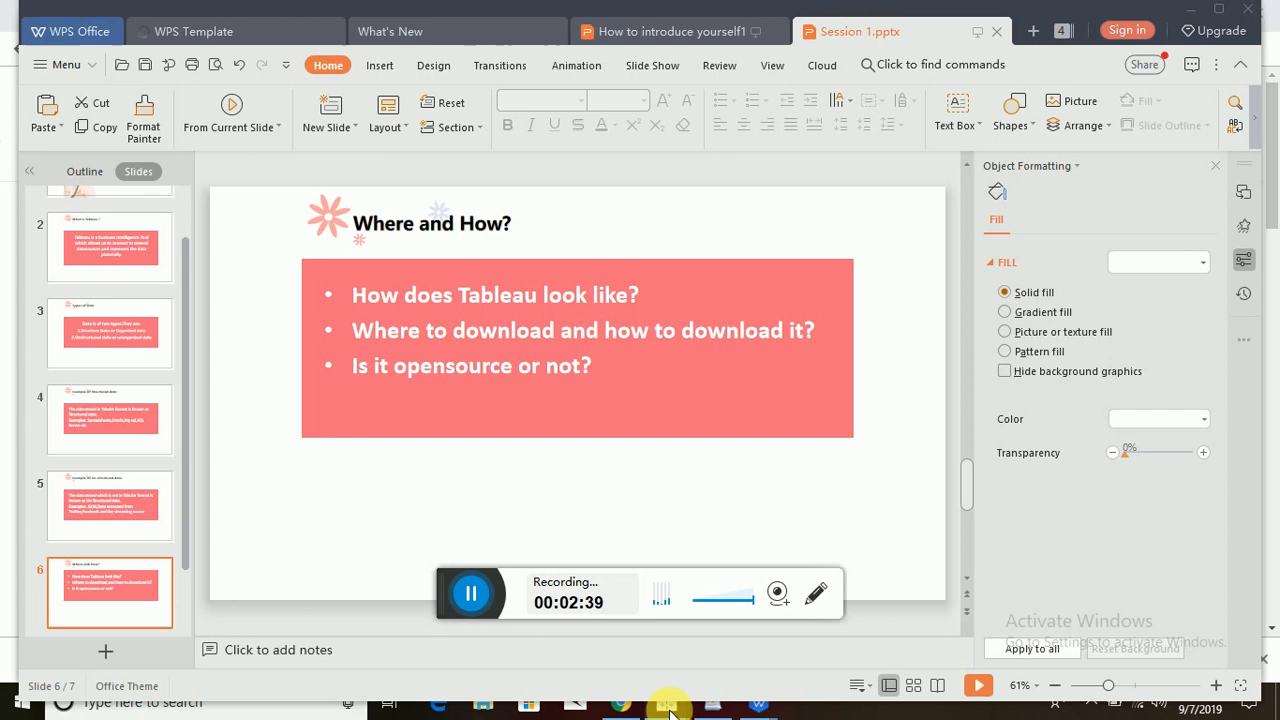
Bring the Tableau Public start page with its connectors and Discover links to the front.
{"action": "left_click", "coordinate": [672, 704]}
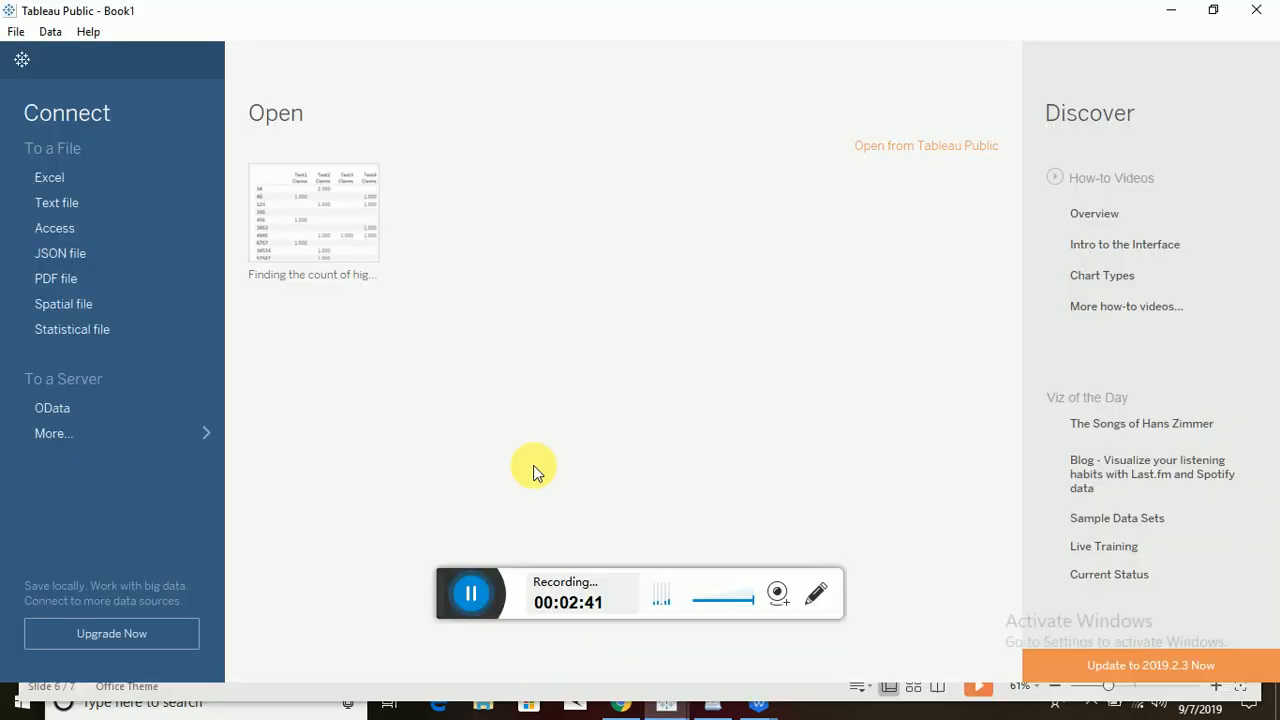
{"action": "mouse_move", "coordinate": [484, 370]}
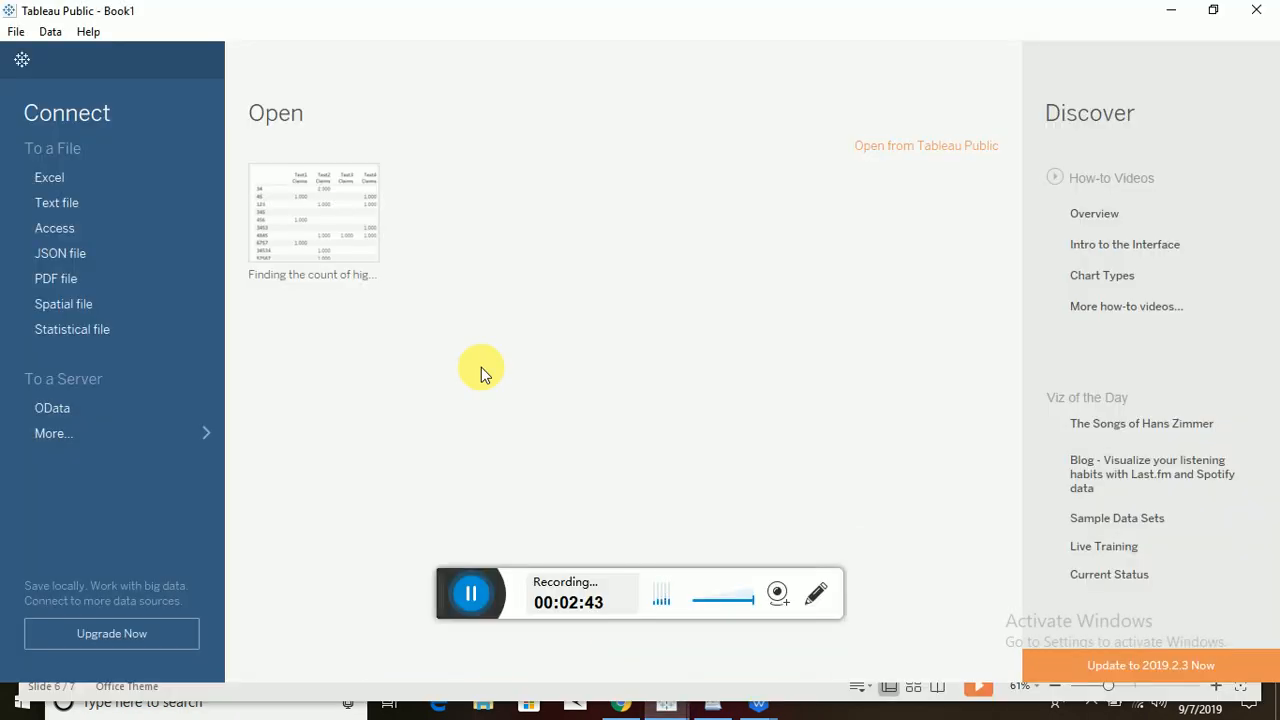
{"action": "mouse_move", "coordinate": [474, 360]}
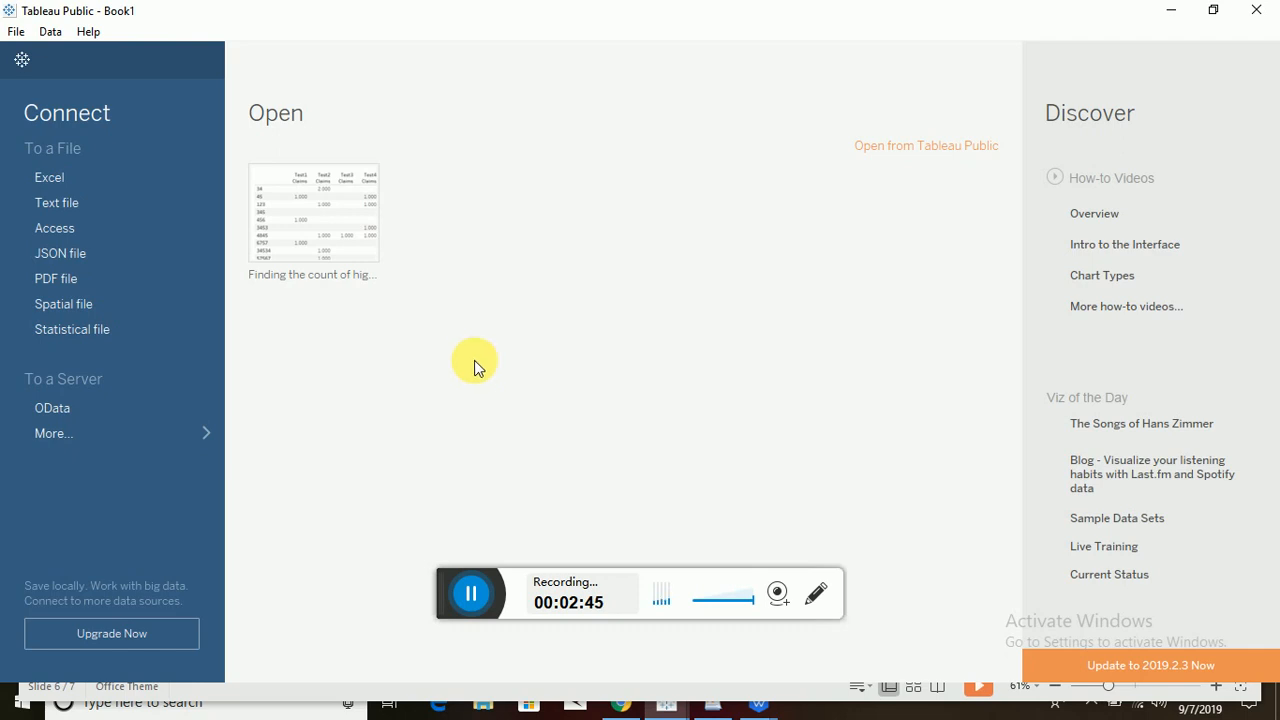
{"action": "mouse_move", "coordinate": [352, 92]}
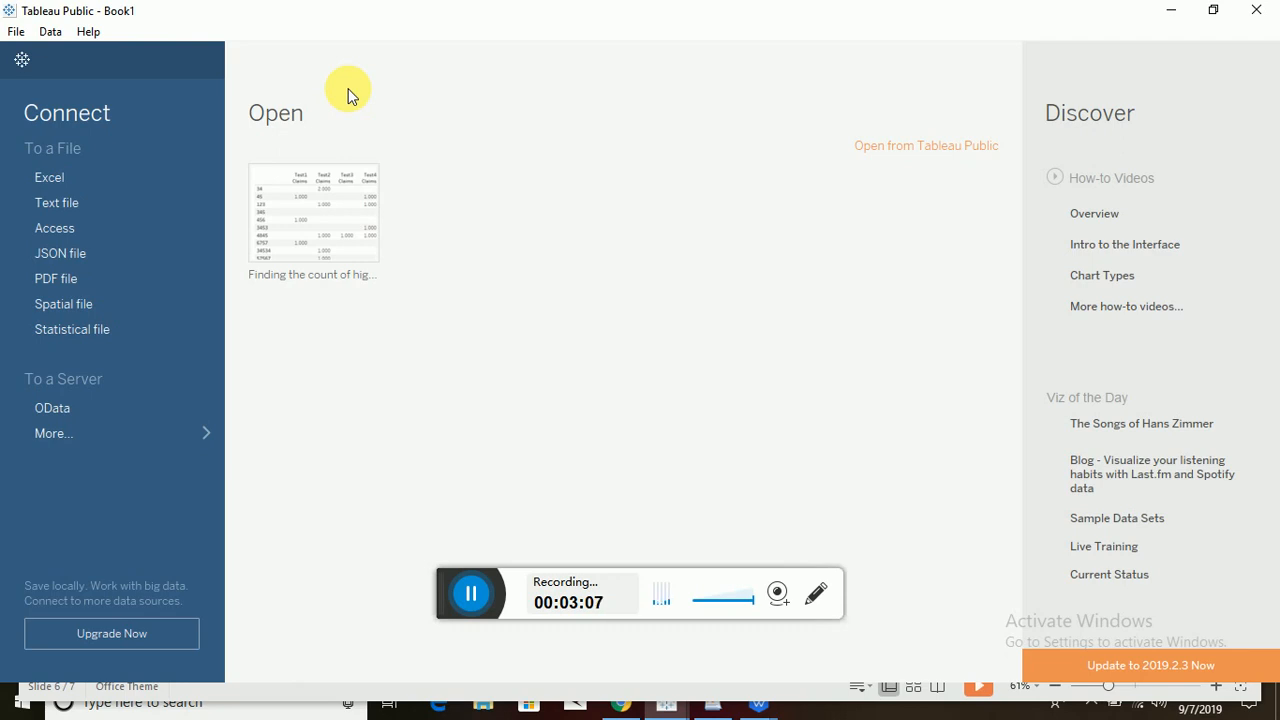
{"action": "mouse_move", "coordinate": [394, 166]}
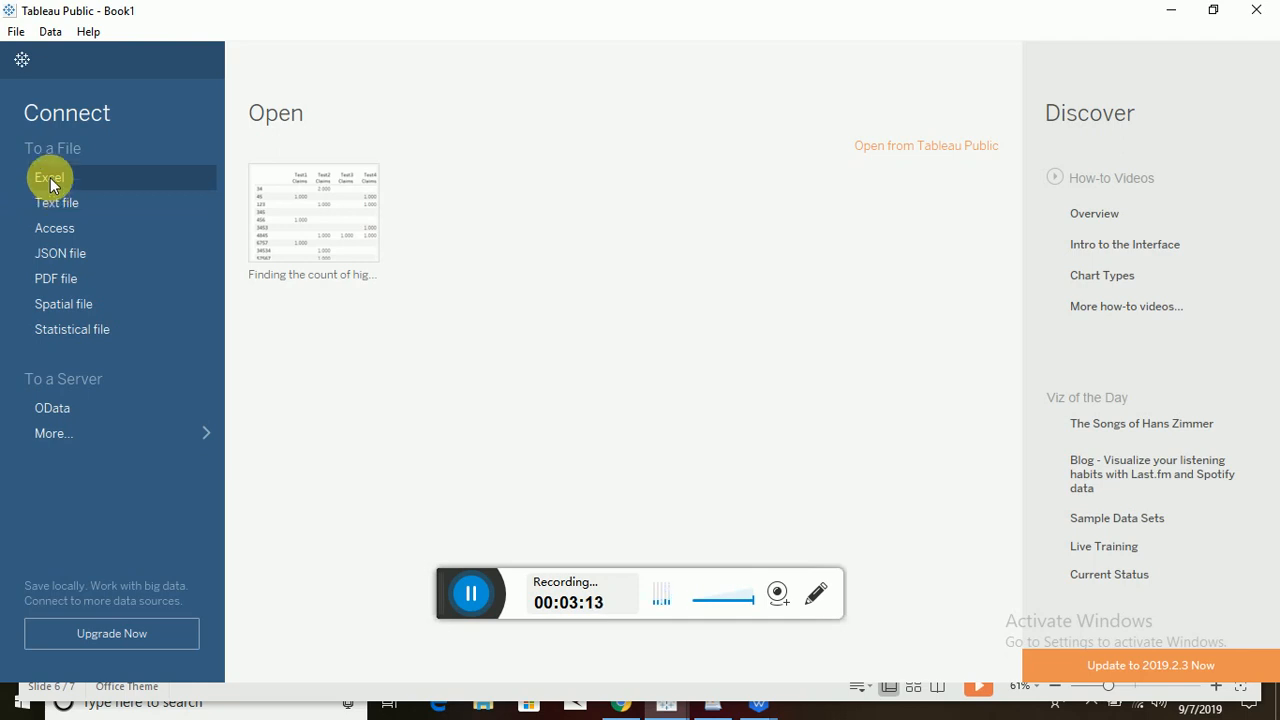
{"action": "mouse_move", "coordinate": [84, 184]}
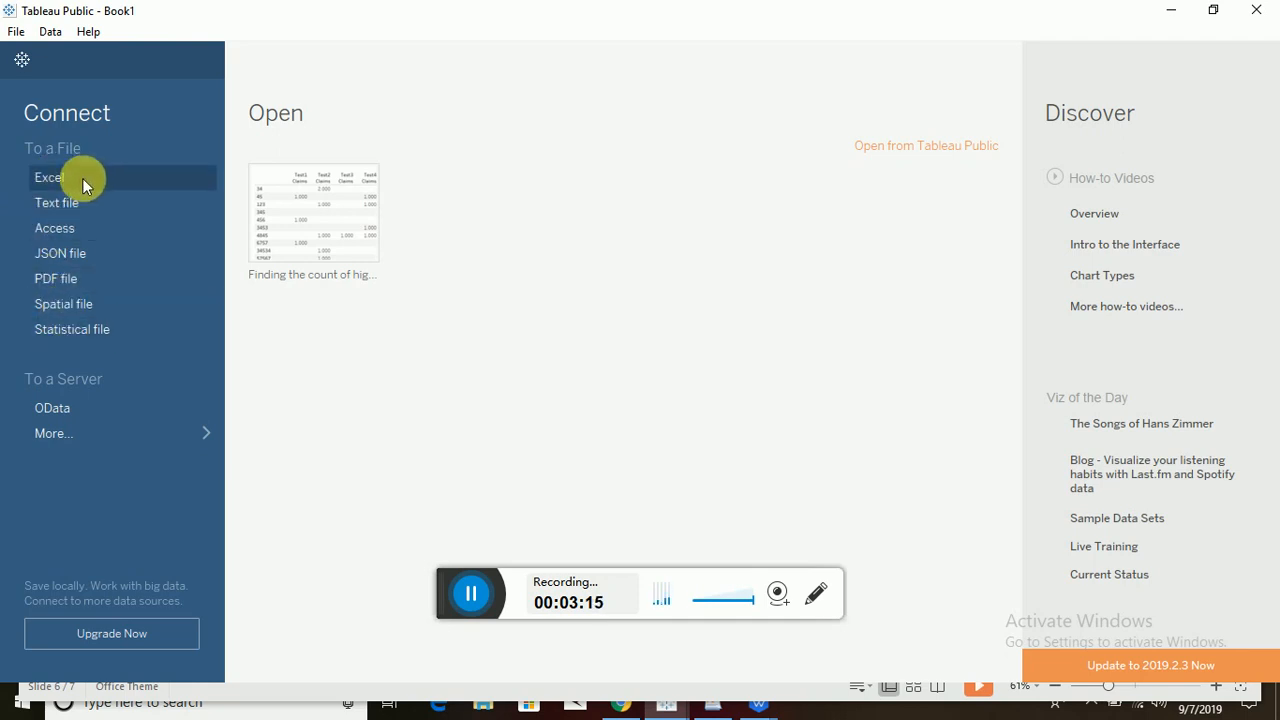
{"action": "mouse_move", "coordinate": [84, 192]}
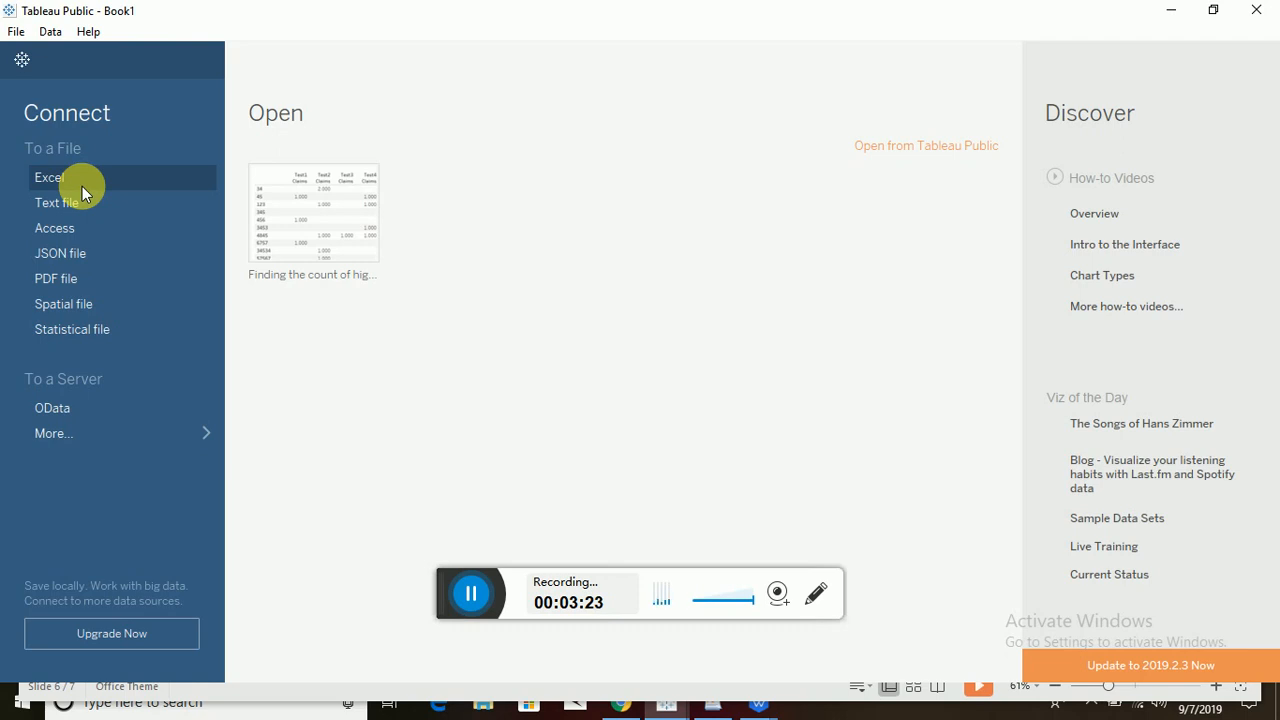
{"action": "mouse_move", "coordinate": [78, 212]}
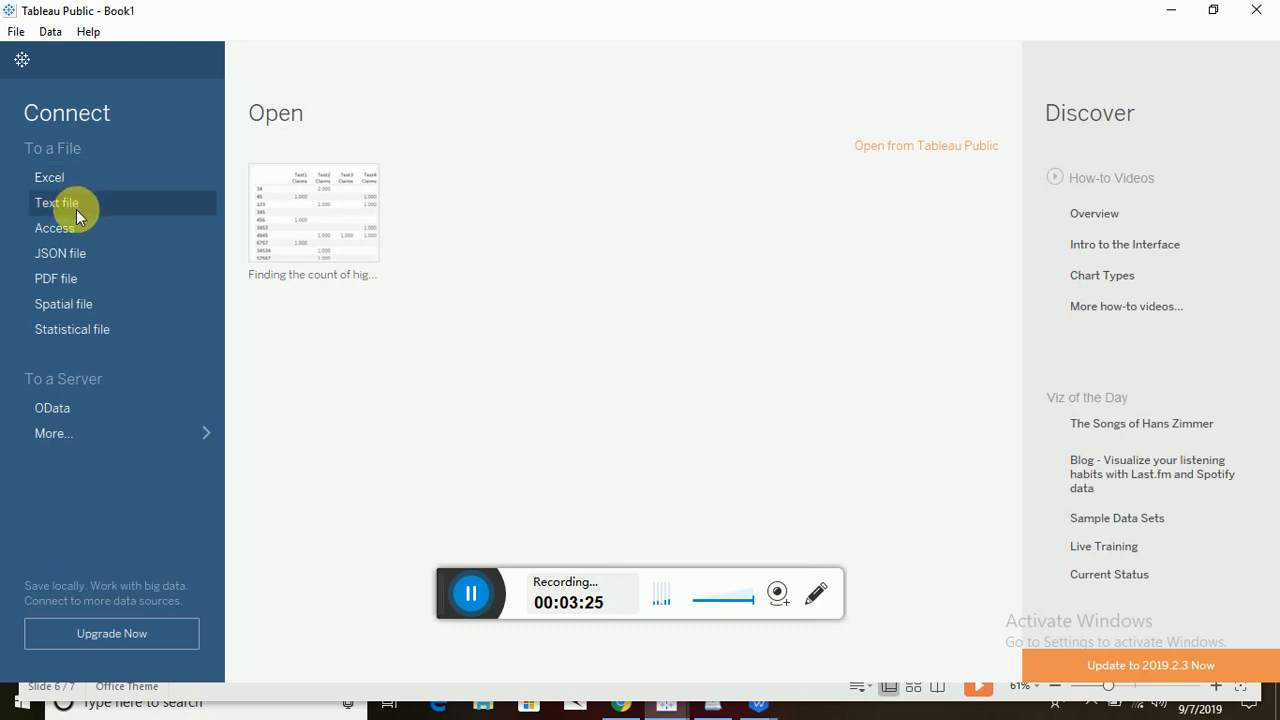
{"action": "mouse_move", "coordinate": [72, 252]}
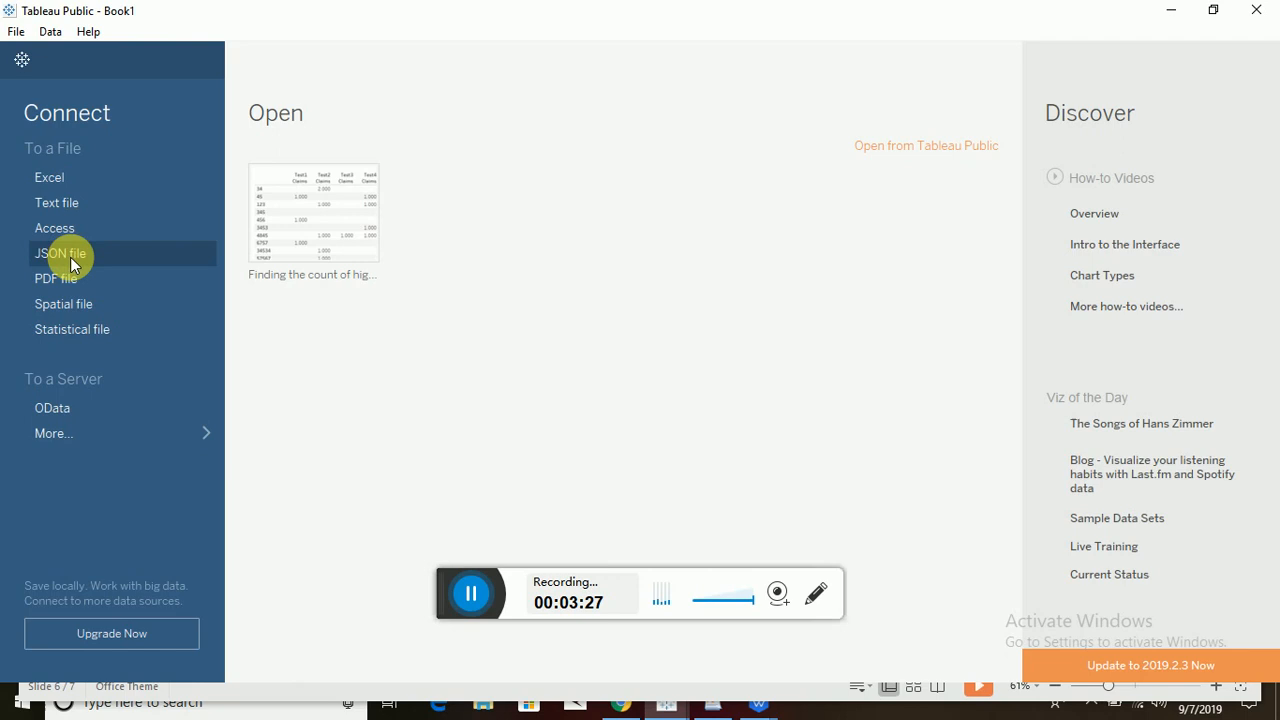
{"action": "mouse_move", "coordinate": [60, 296]}
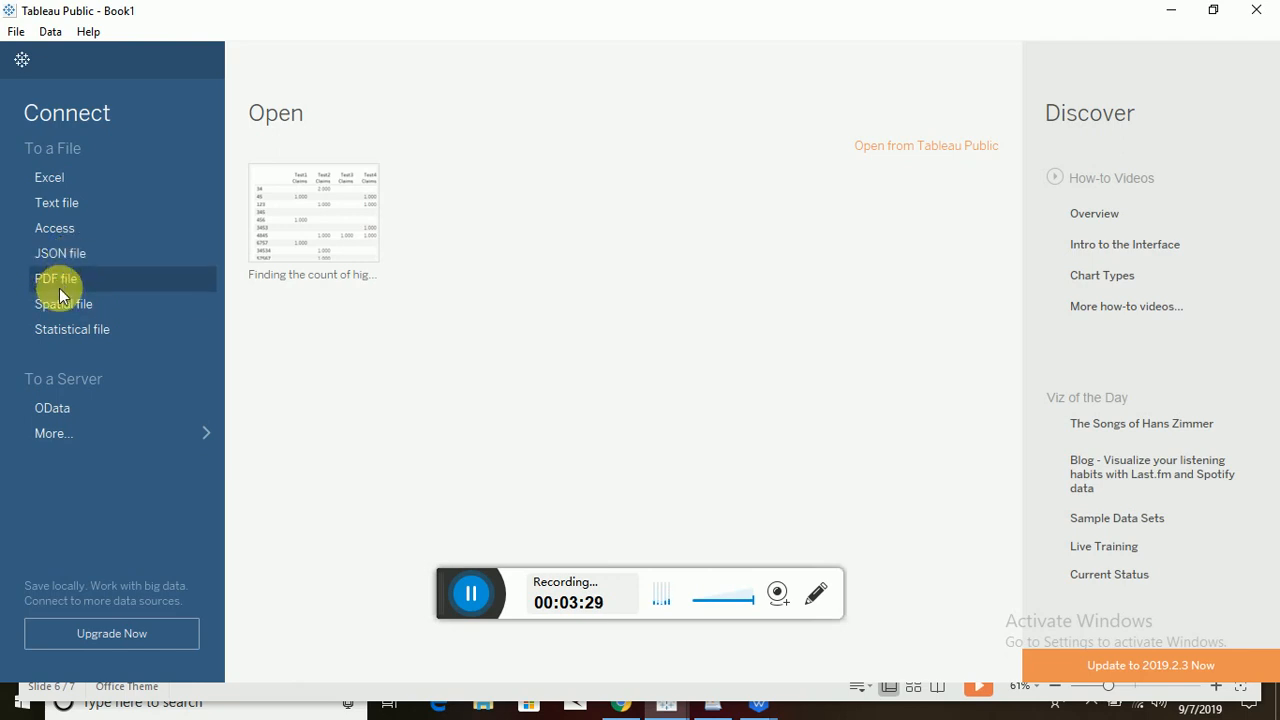
{"action": "mouse_move", "coordinate": [64, 304]}
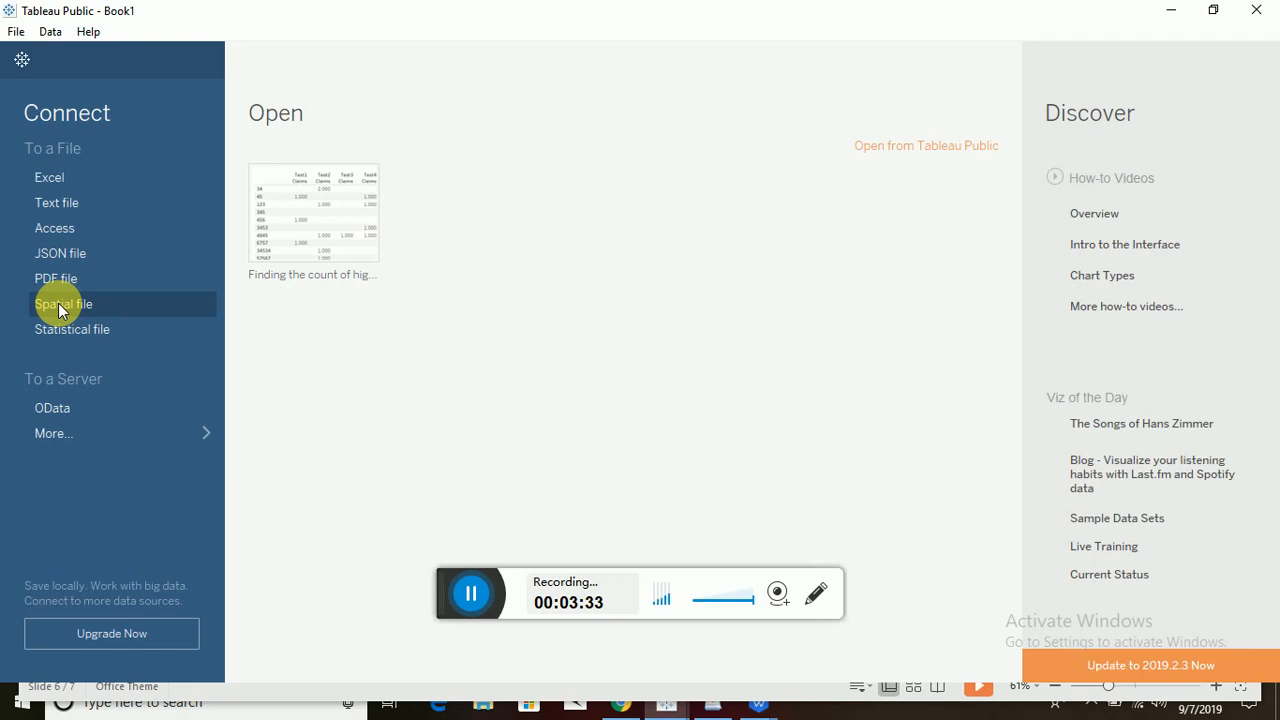
{"action": "mouse_move", "coordinate": [68, 324]}
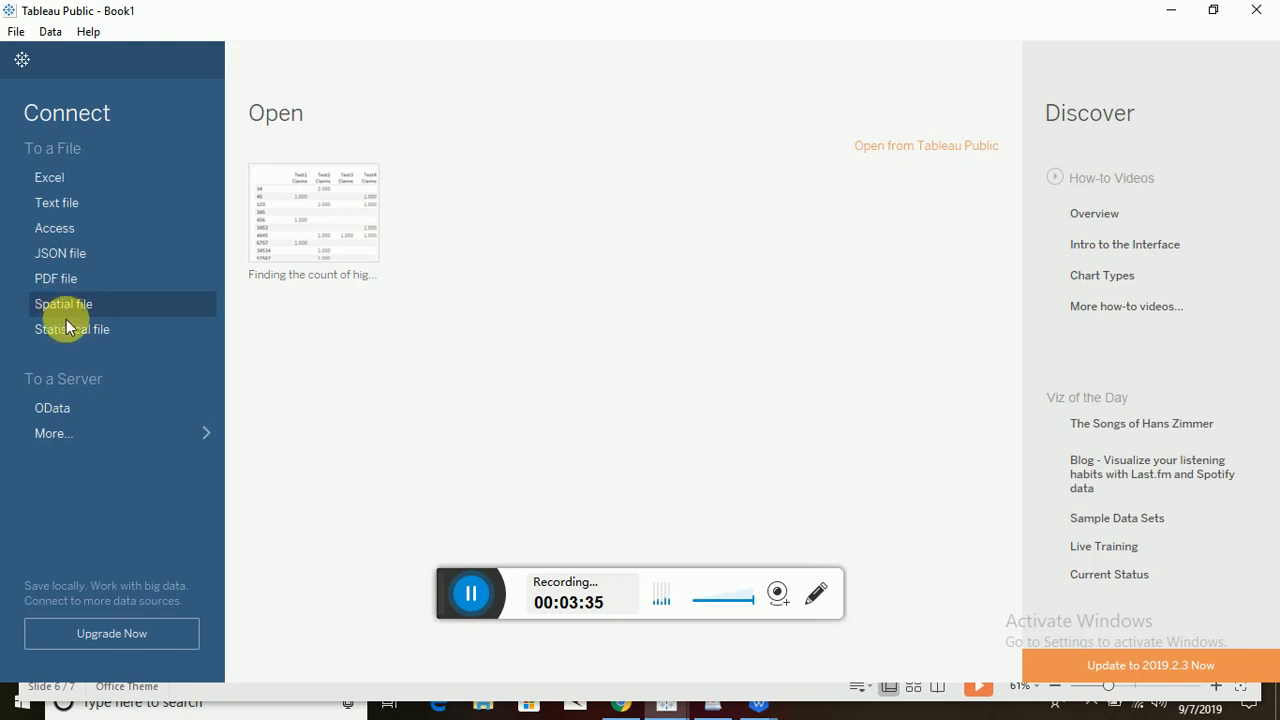
{"action": "mouse_move", "coordinate": [72, 328]}
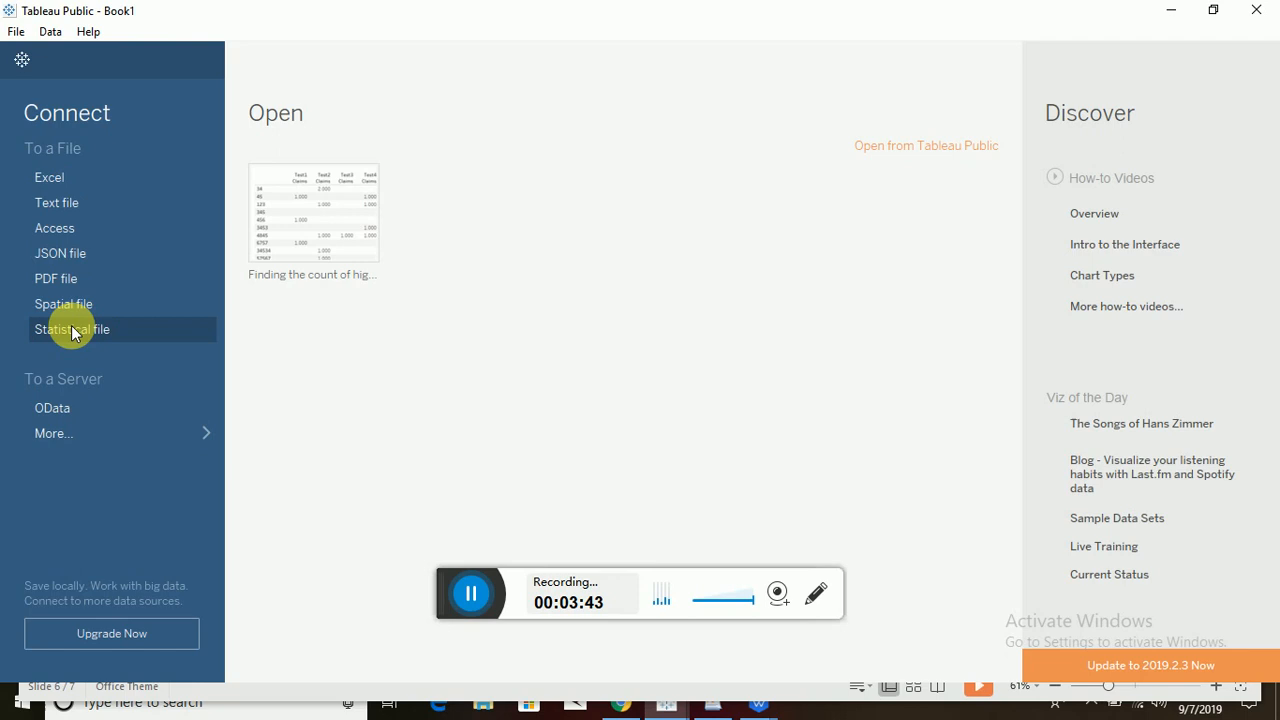
{"action": "mouse_move", "coordinate": [568, 390]}
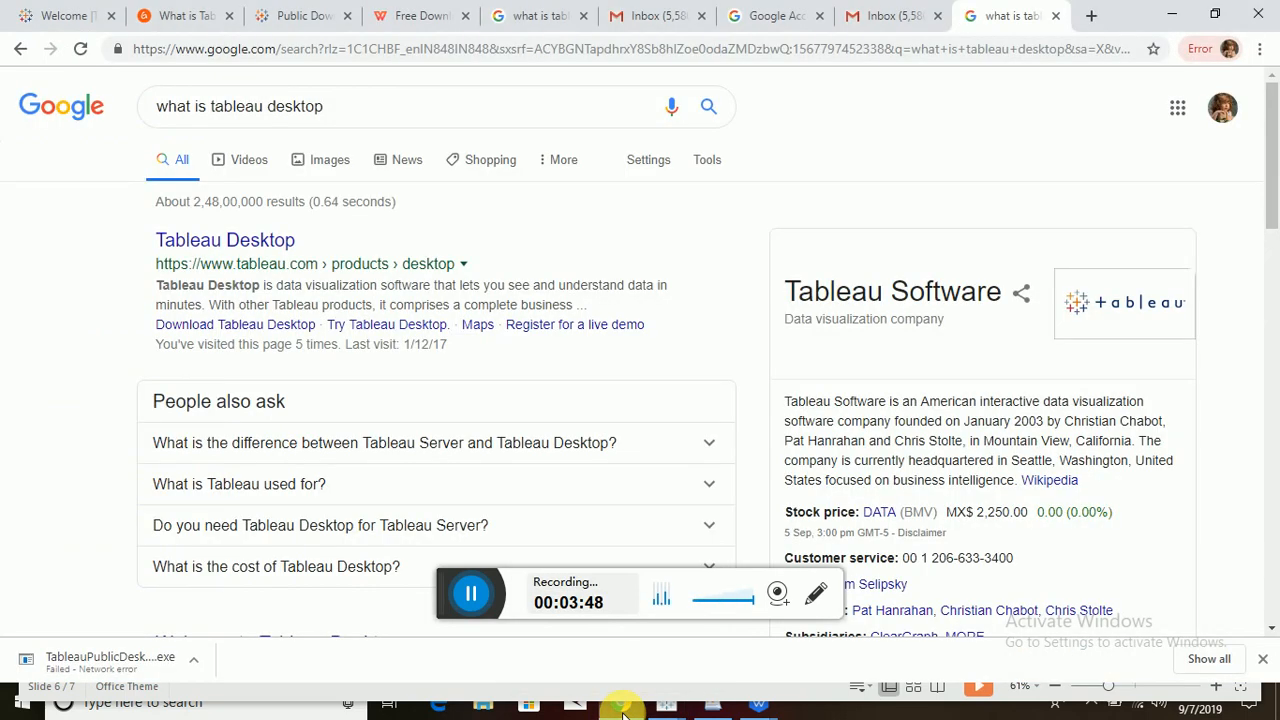
Search 'tableau public free download' in a new Chrome tab and pick the download result.
{"action": "left_click", "coordinate": [1100, 16]}
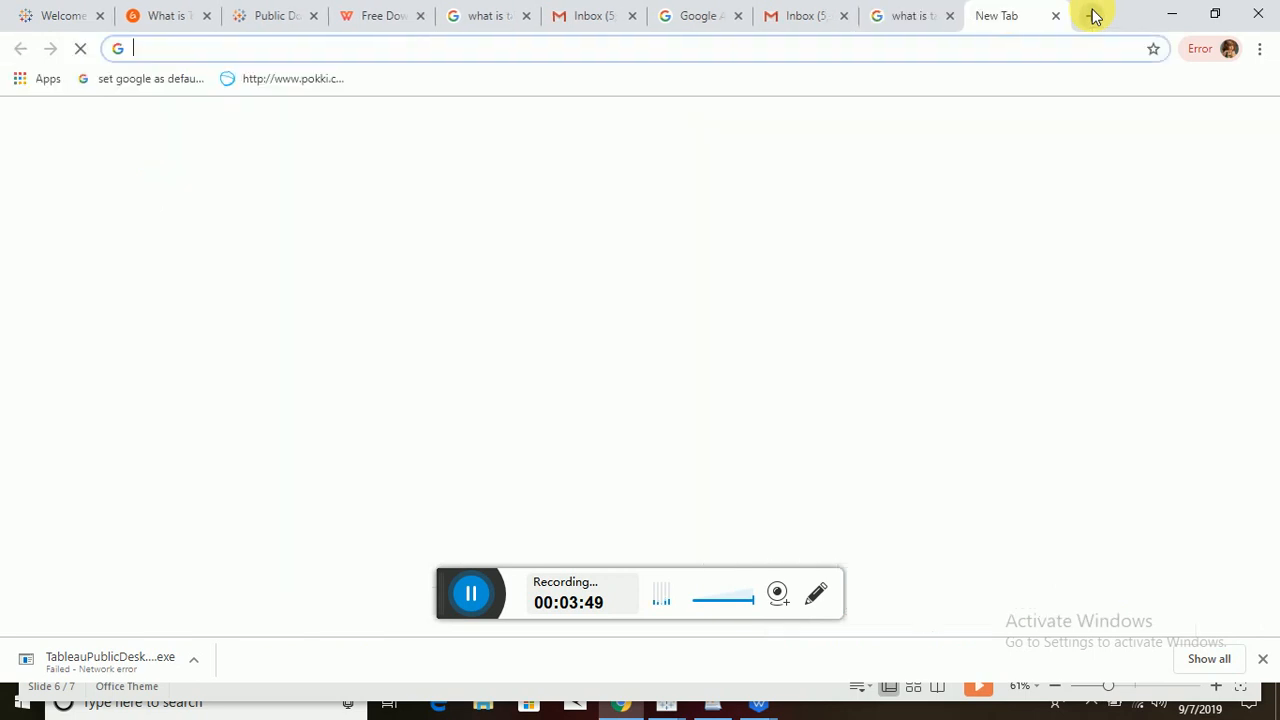
{"action": "type", "text": "wher"}
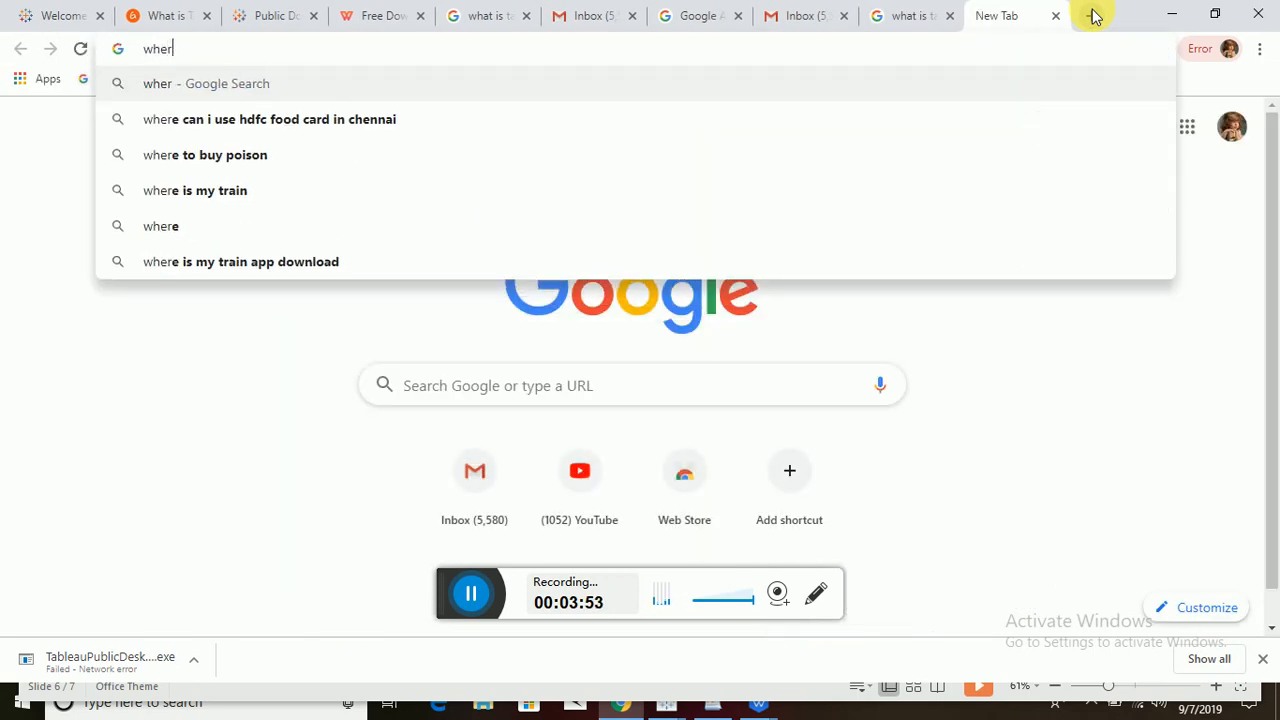
{"action": "type", "text": "tableau public free download"}
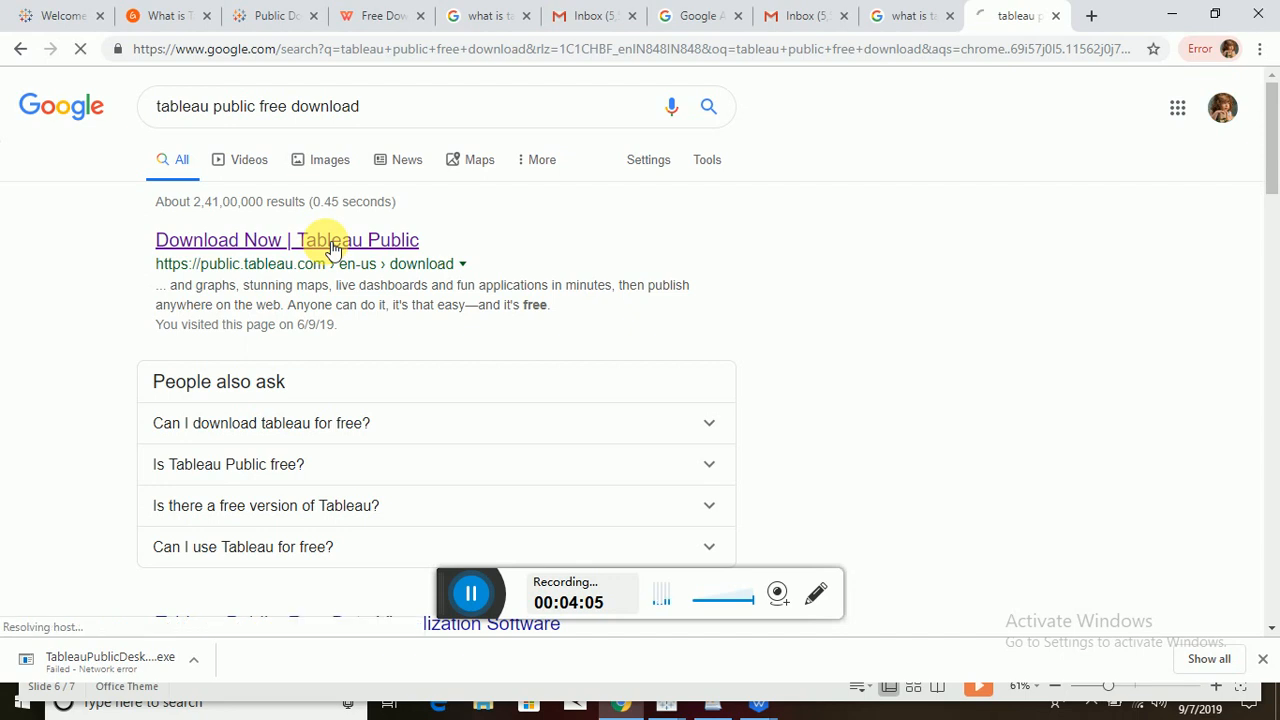
{"action": "left_click", "coordinate": [288, 240]}
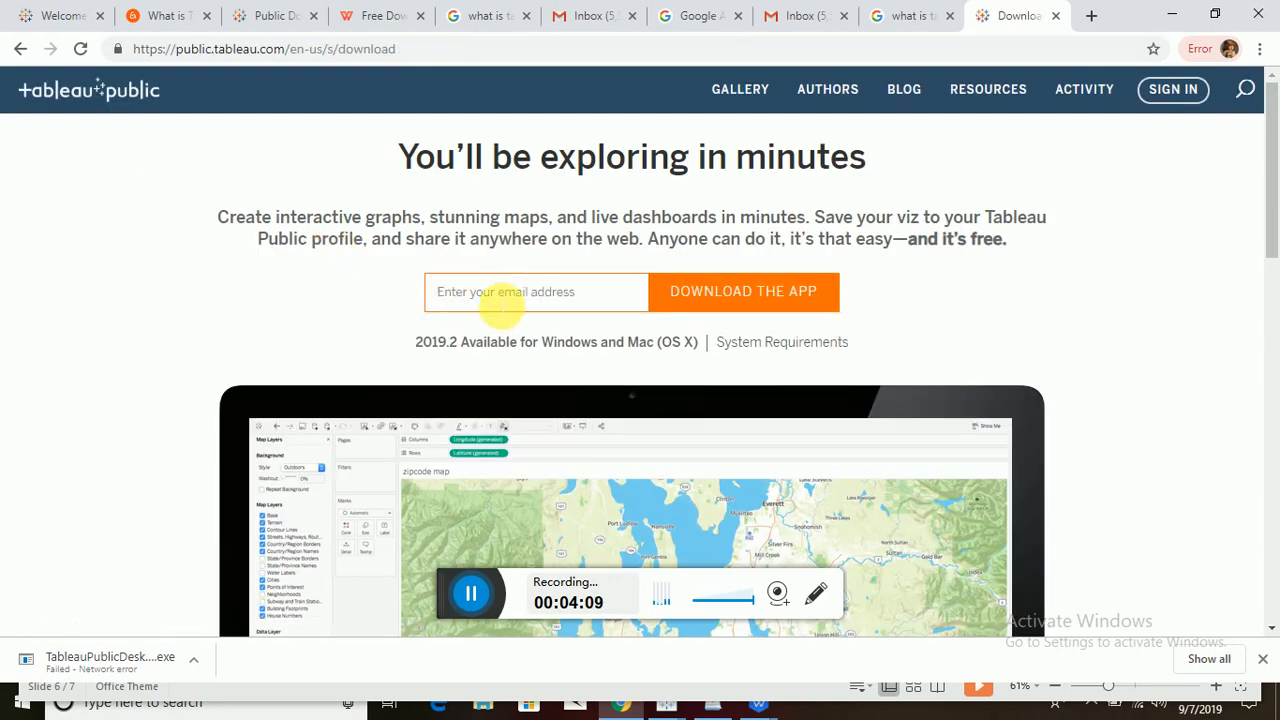
Select the 'Download Now | Tableau Public' result to reach the download page.
{"action": "left_click", "coordinate": [536, 292]}
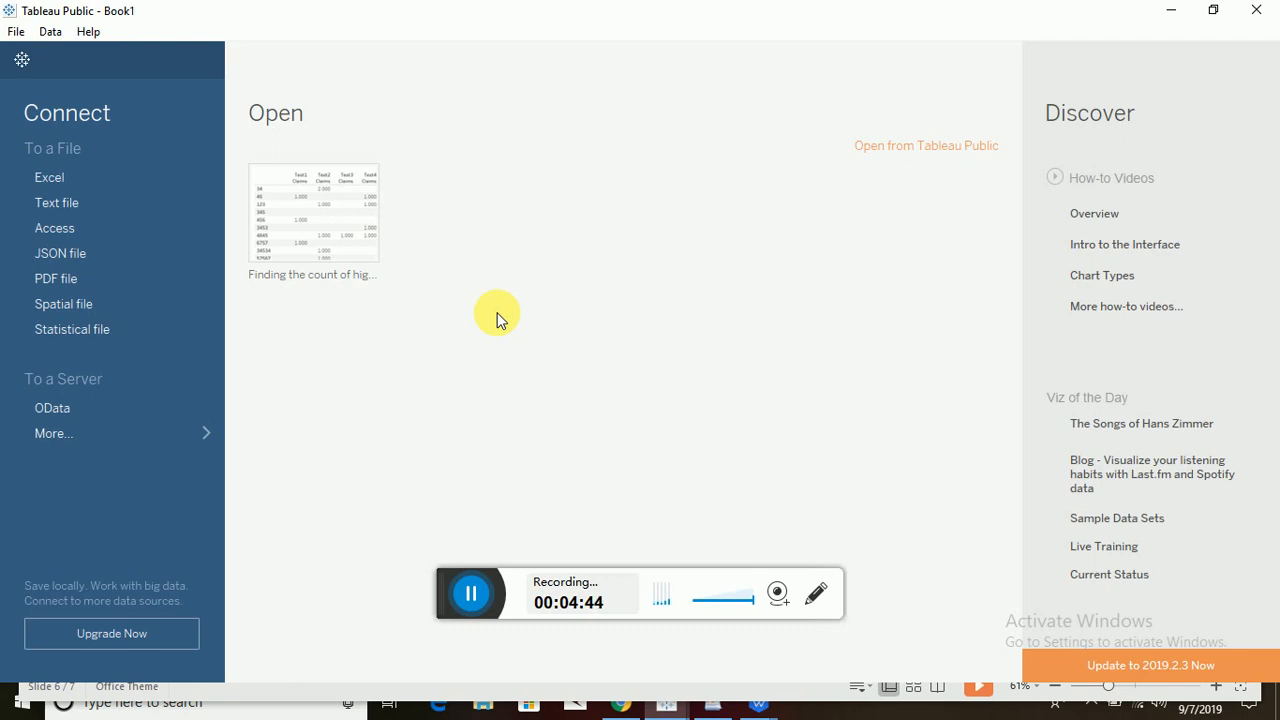
{"action": "mouse_move", "coordinate": [460, 428]}
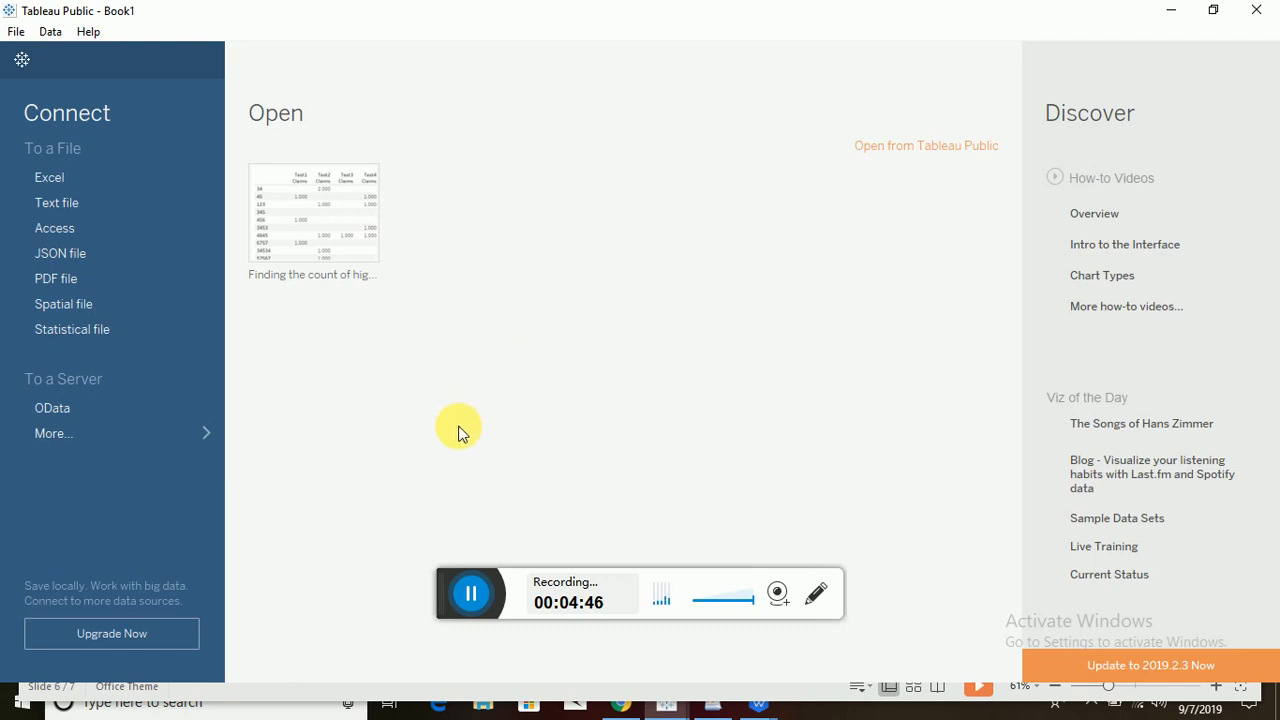